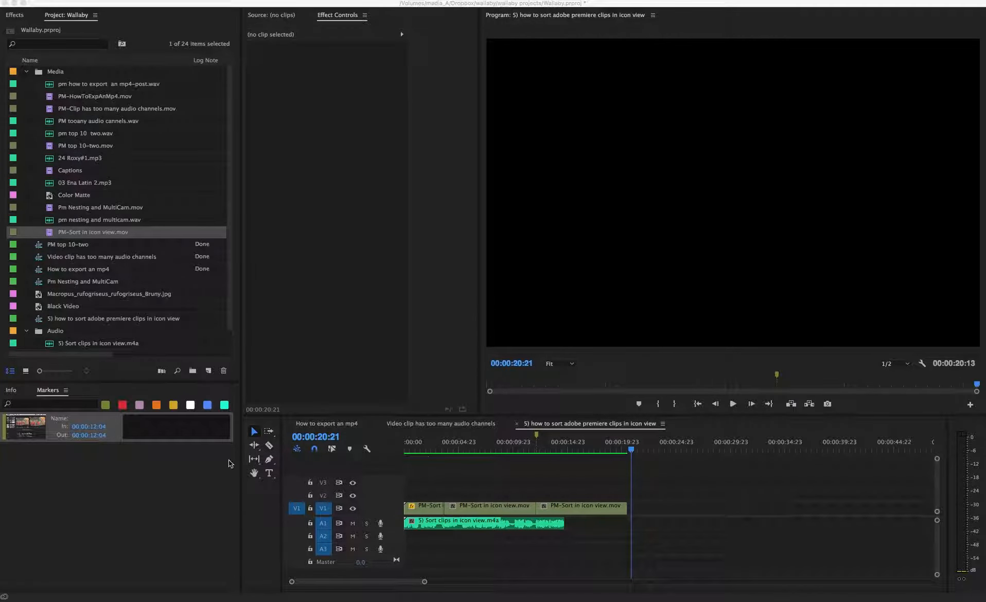
mouse_move(345, 228)
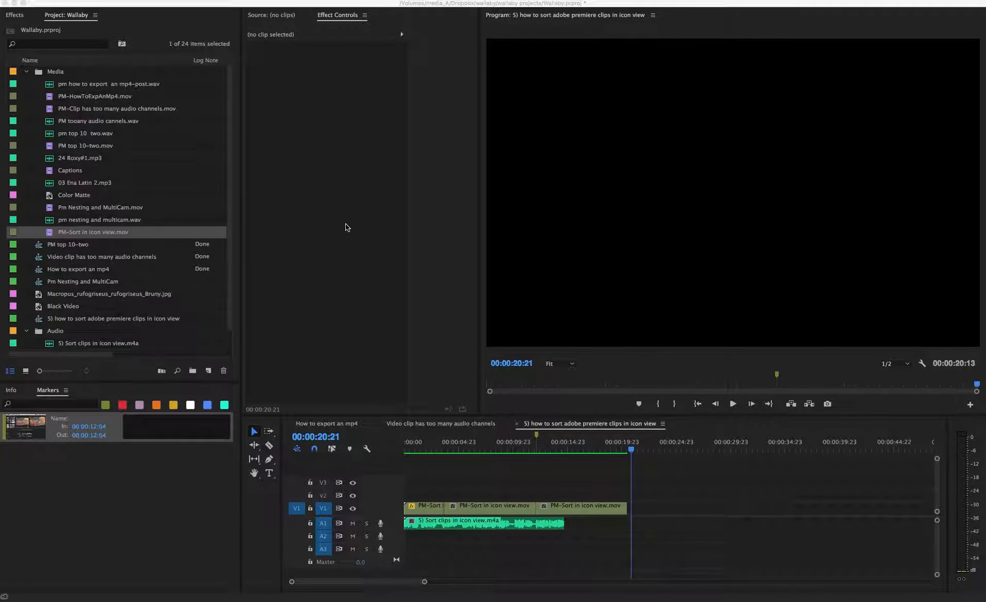
mouse_move(198, 214)
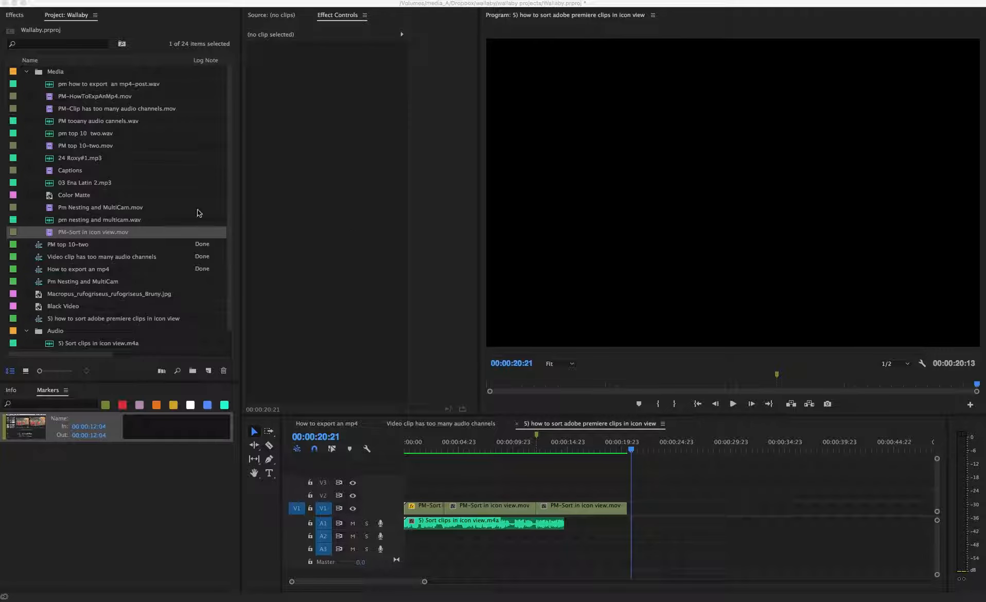
Step: Go to Premiere Pro > Preferences > Media Cache to show the cache file and database locations
click(84, 145)
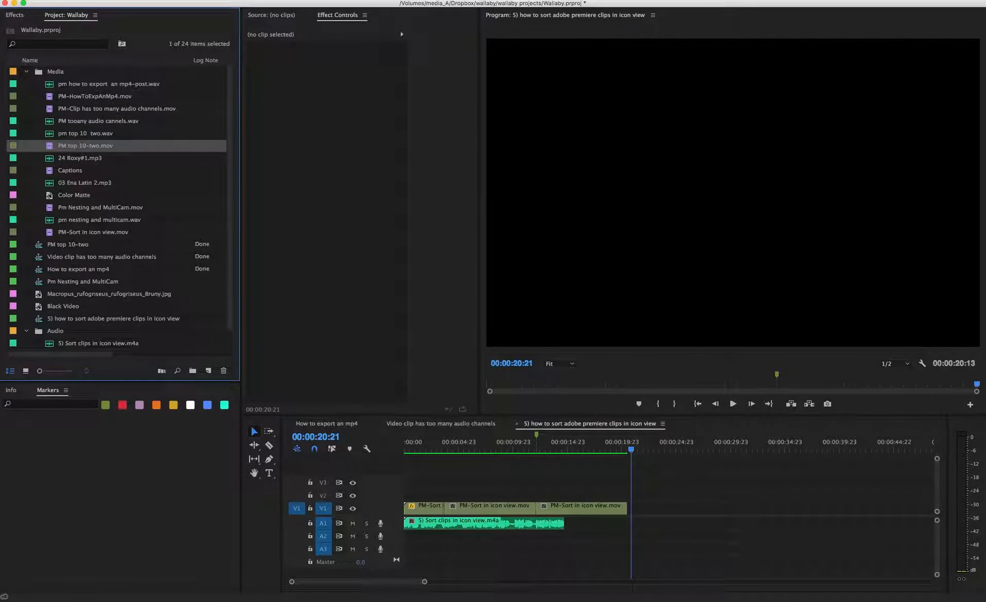
click(12, 3)
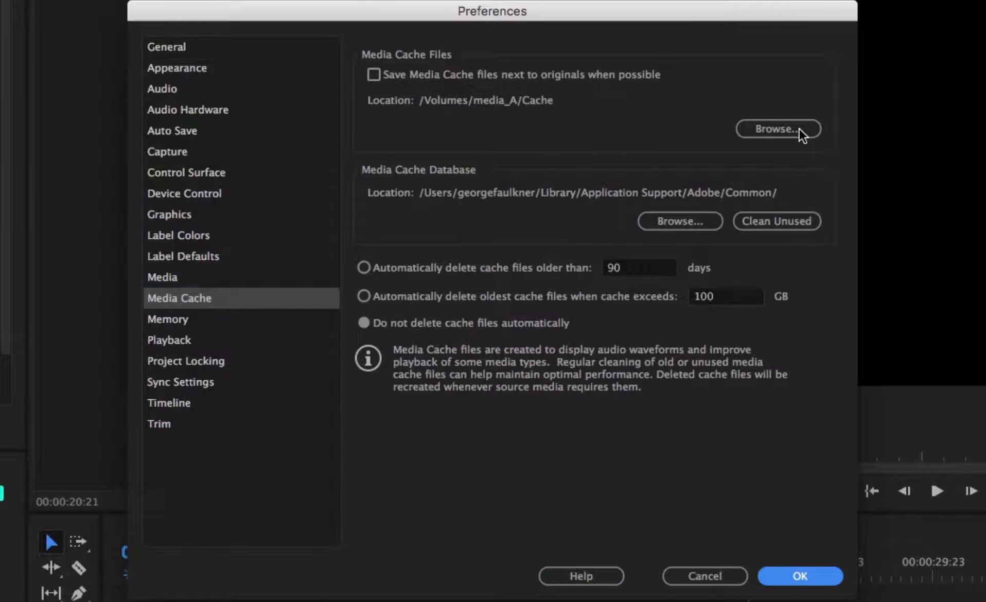
mouse_move(801, 141)
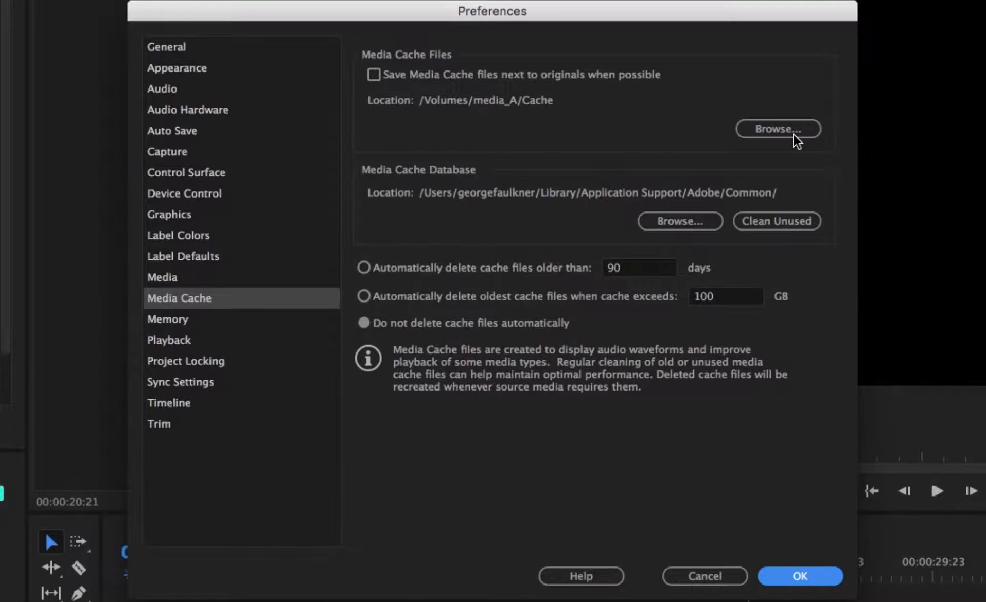
click(374, 75)
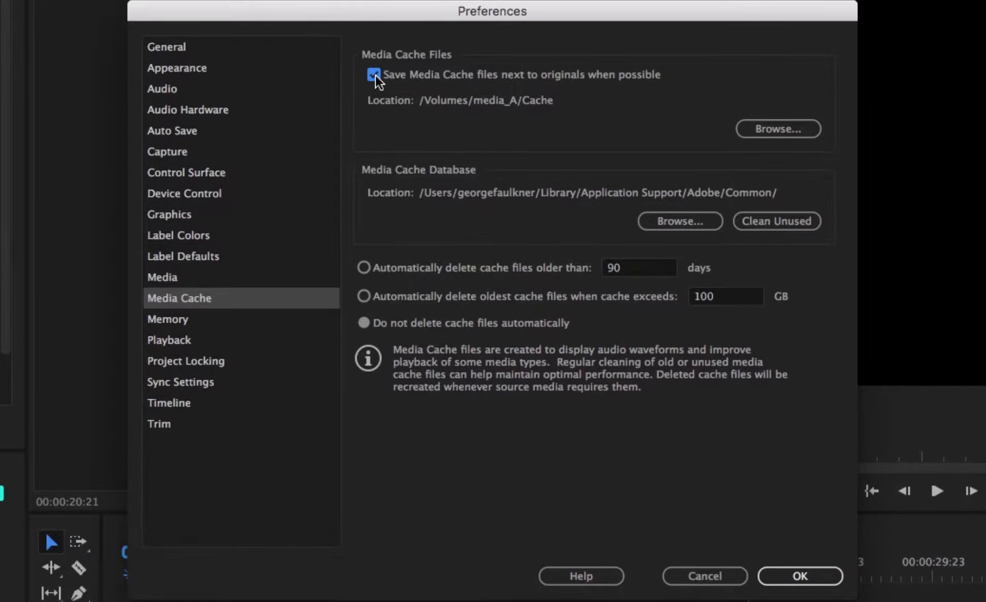
click(373, 74)
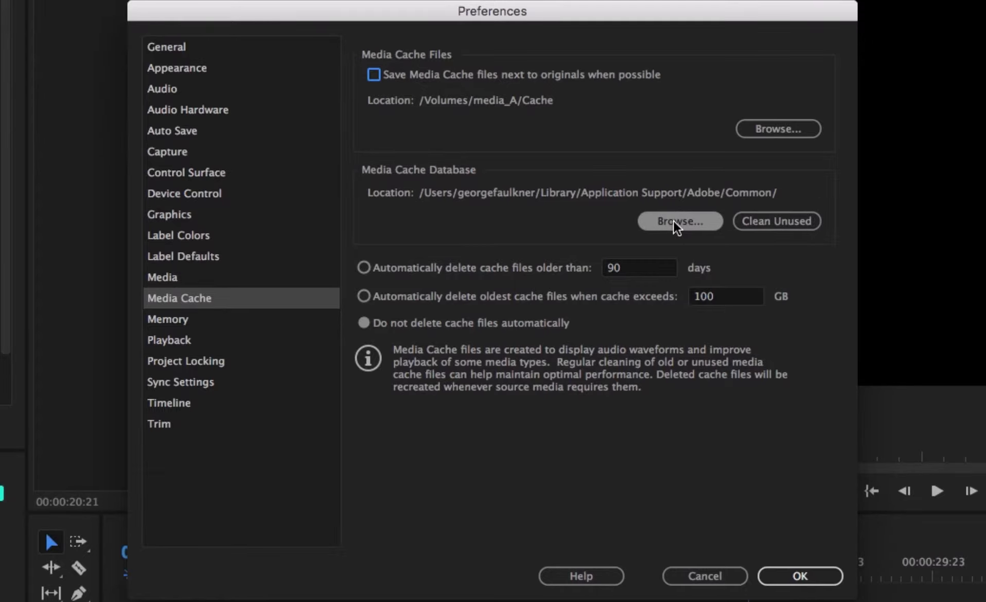
mouse_move(739, 120)
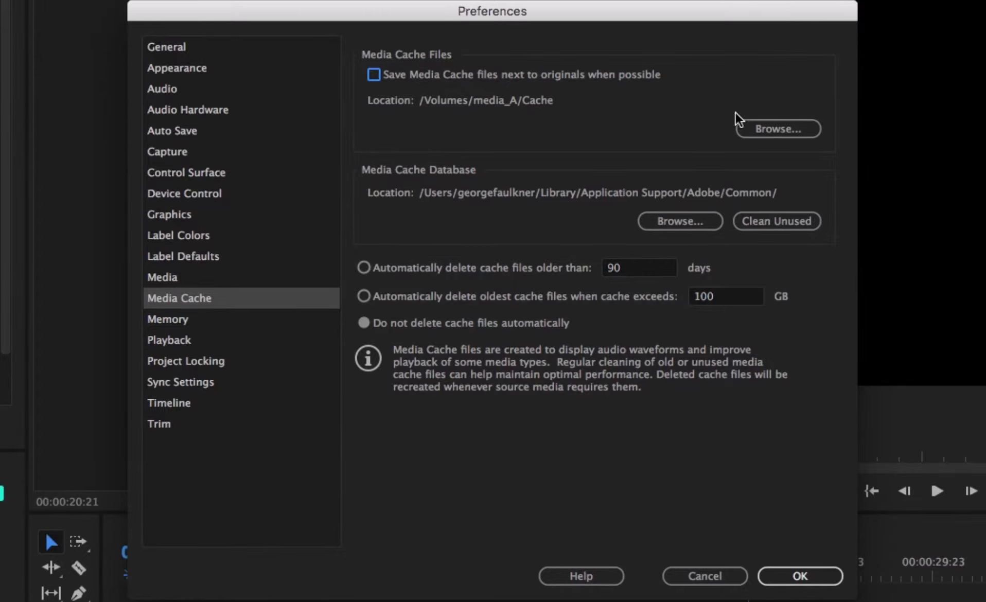